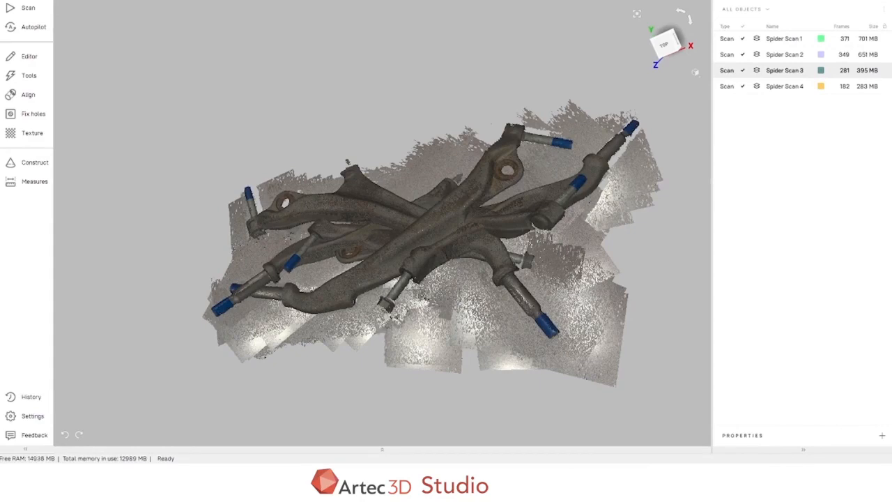
Switch the viewport display mode to Scan color so each of the four scans has its own colour.
left_click(694, 72)
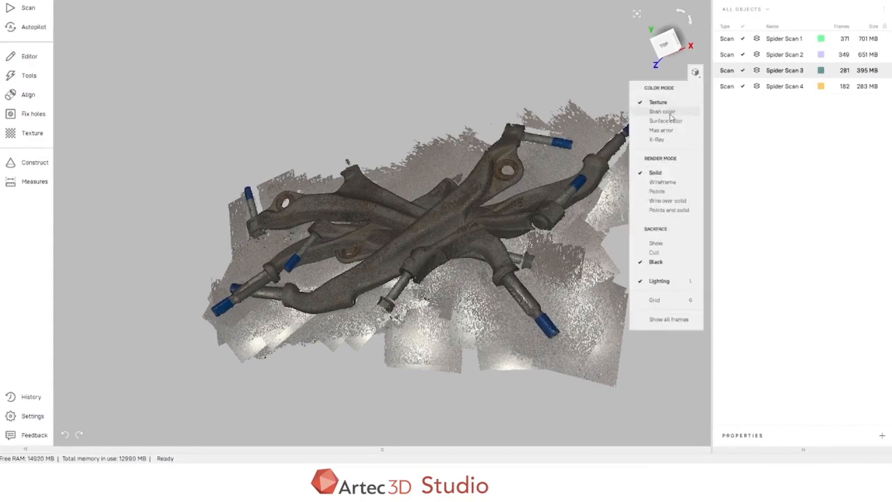
left_click(661, 111)
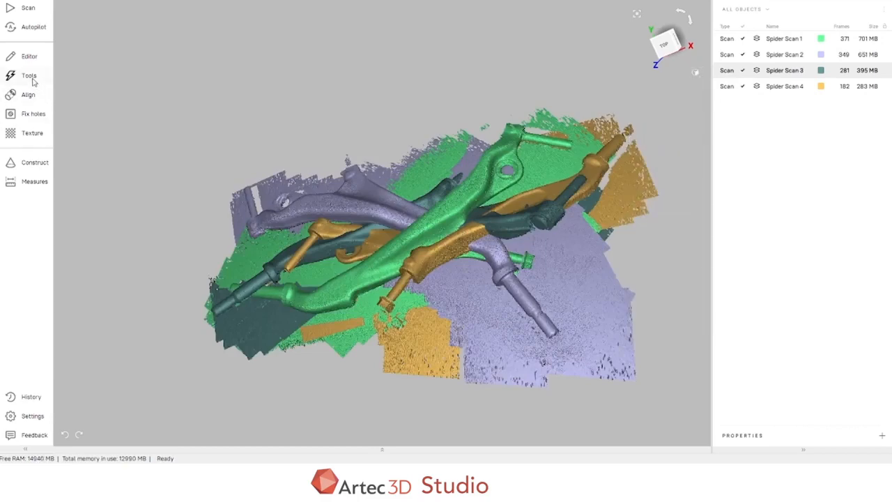
Erase the flat base surface from all four scans using the Eraser's cutoff-plane selection.
left_click(29, 56)
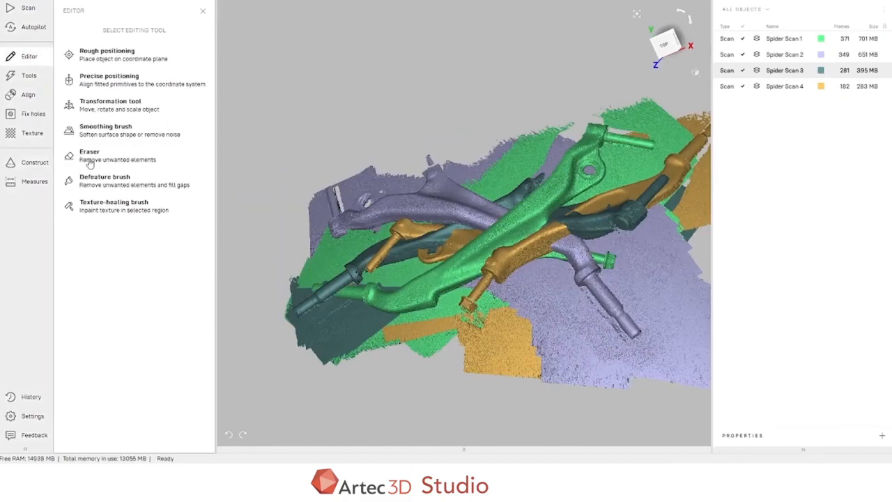
left_click(90, 155)
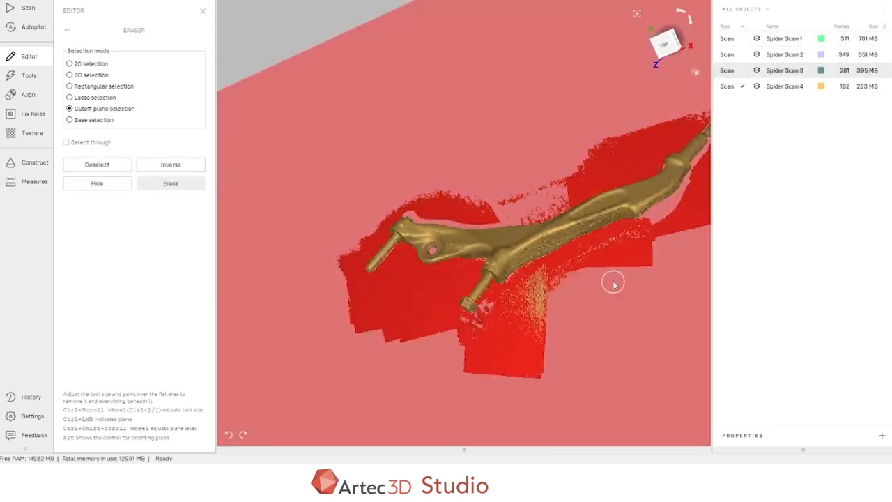
left_click(170, 183)
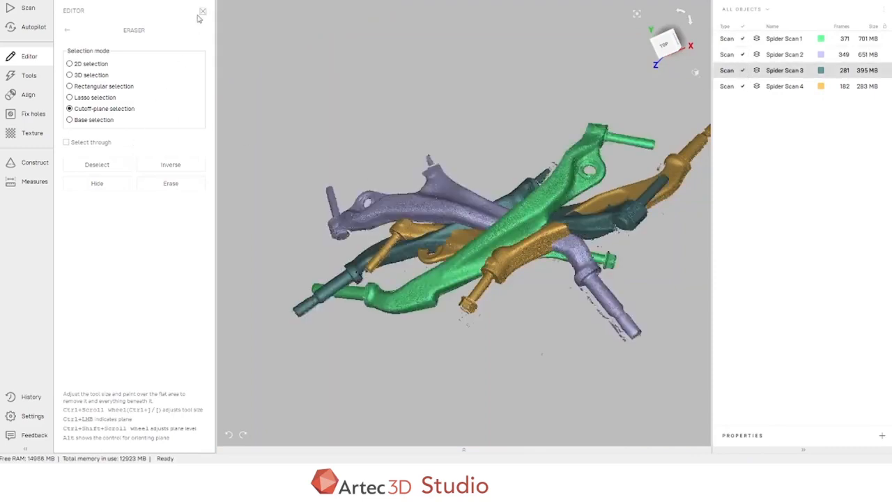
mouse_move(201, 16)
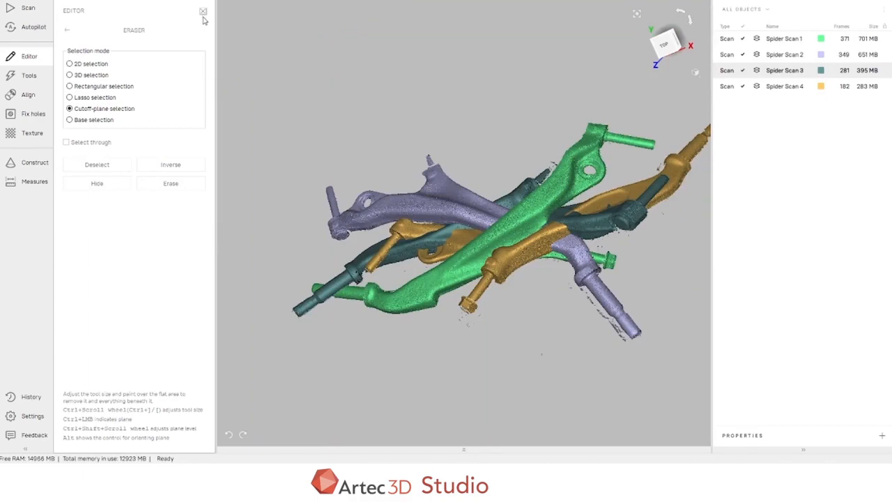
left_click(203, 11)
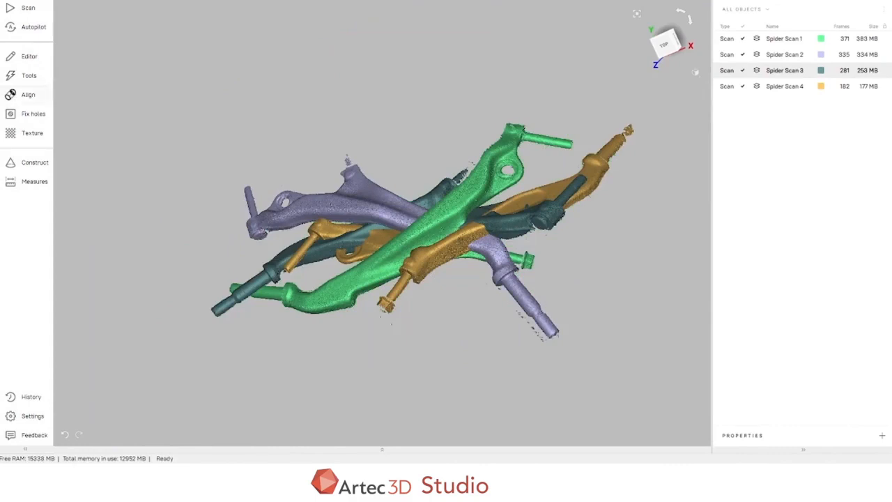
Align Spider Scan 2 onto Spider Scan 1 with three matched point pairs and keep it.
left_click(28, 94)
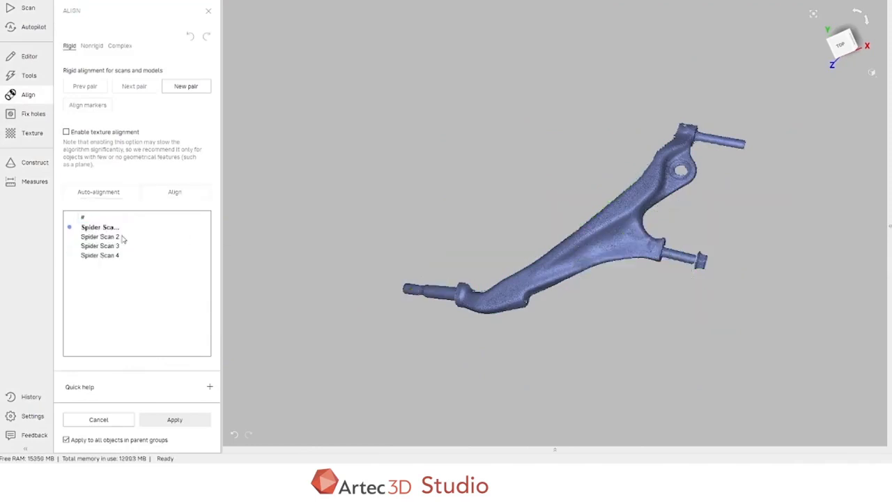
left_click(100, 236)
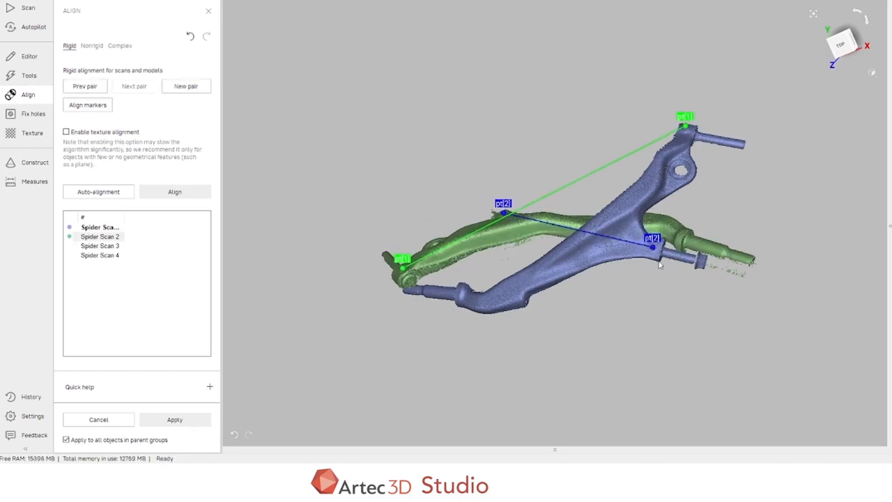
left_click(460, 282)
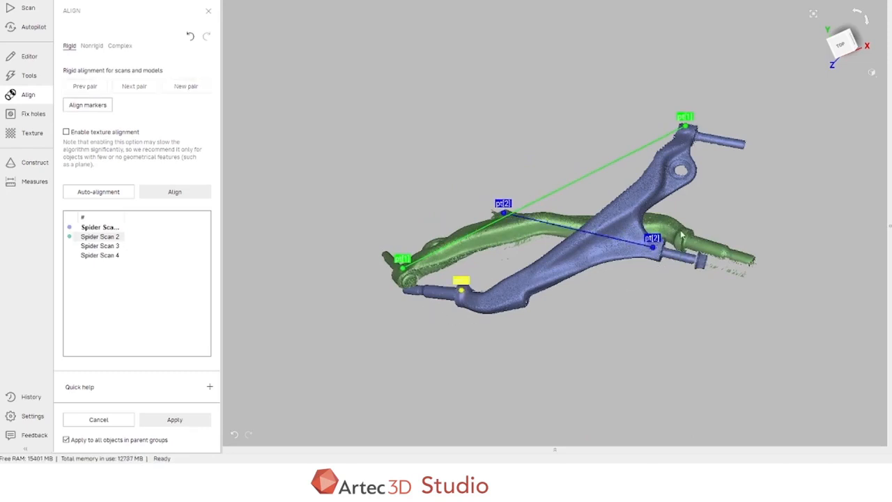
left_click(87, 104)
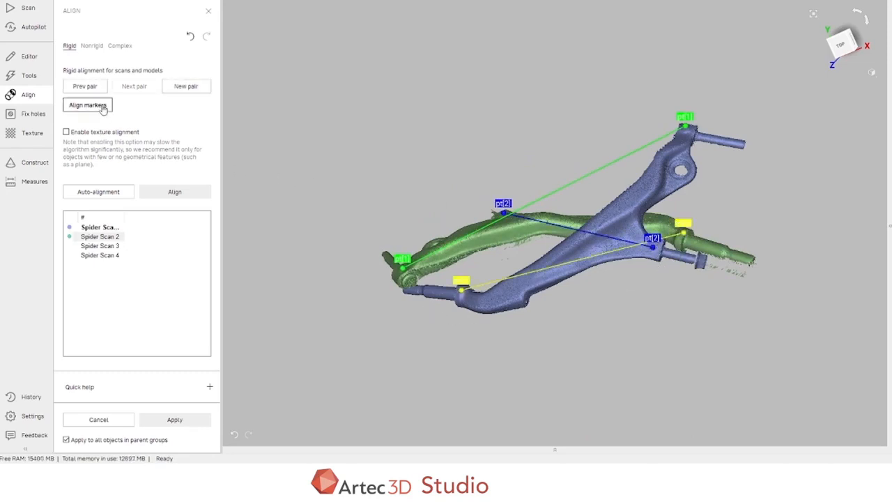
left_click(174, 191)
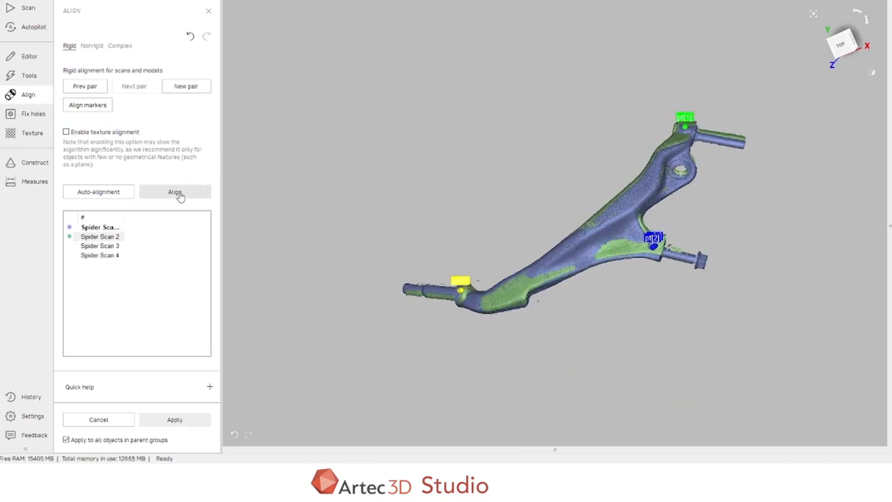
left_click(174, 191)
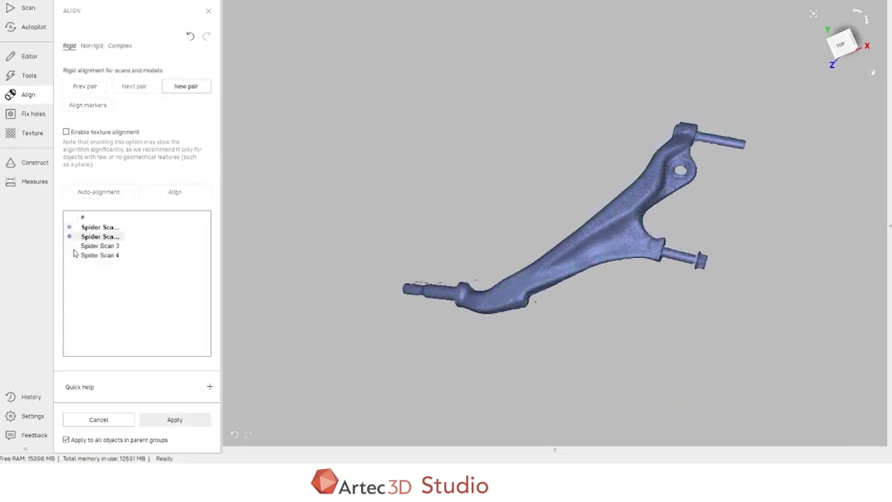
Align Spider Scan 3 to the already aligned scans using matching point pairs.
left_click(100, 245)
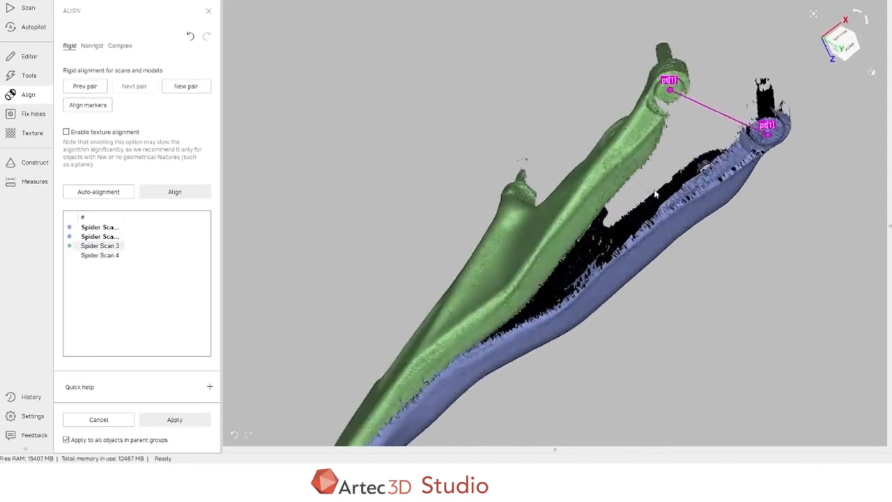
left_click_drag(655, 192, 522, 284)
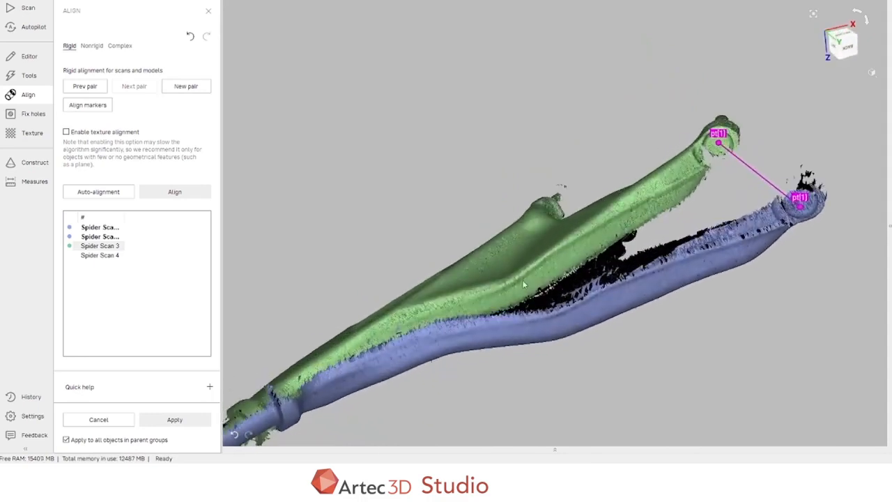
left_click_drag(523, 284, 389, 378)
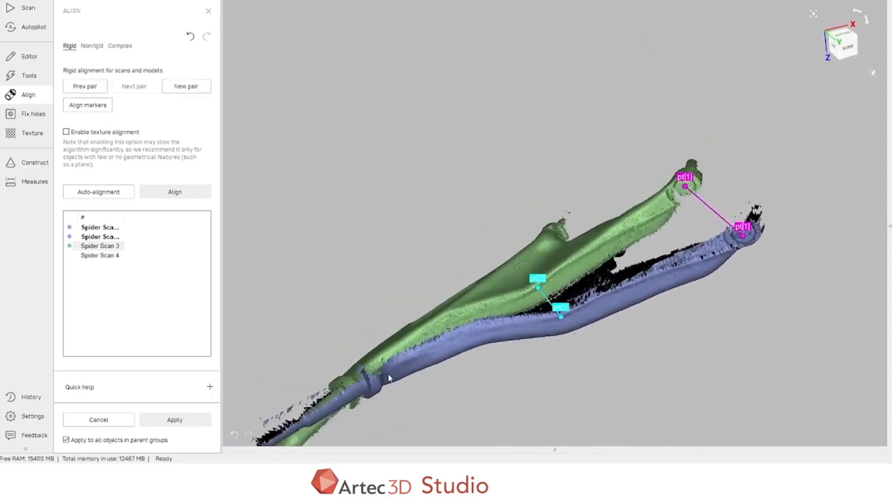
left_click_drag(557, 279, 408, 310)
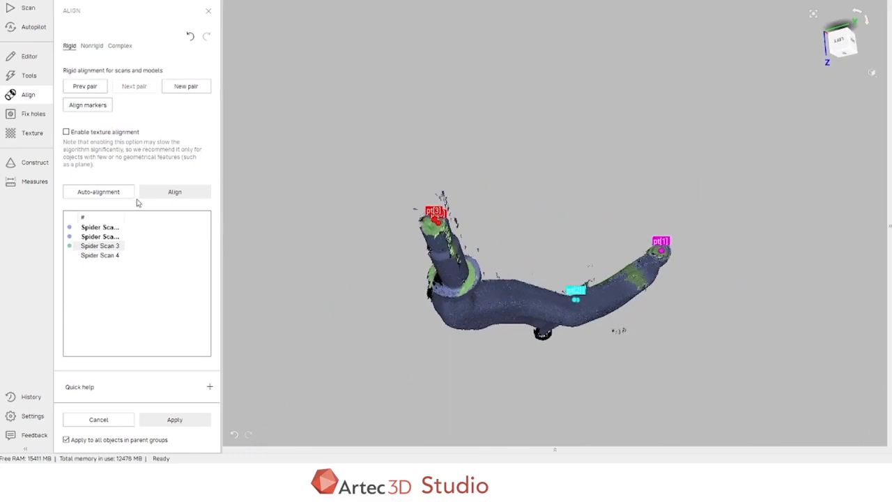
left_click(175, 192)
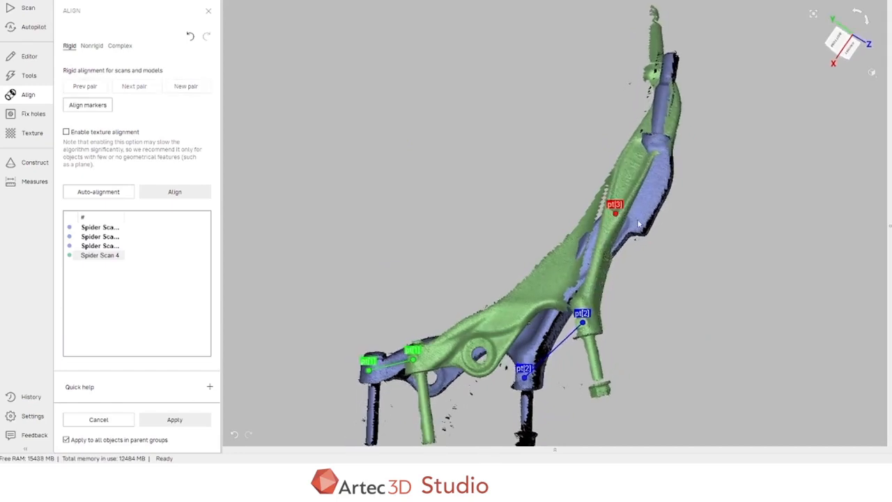
Align Spider Scan 4 by point pairs, keep it, and apply all alignments.
left_click_drag(638, 223, 669, 270)
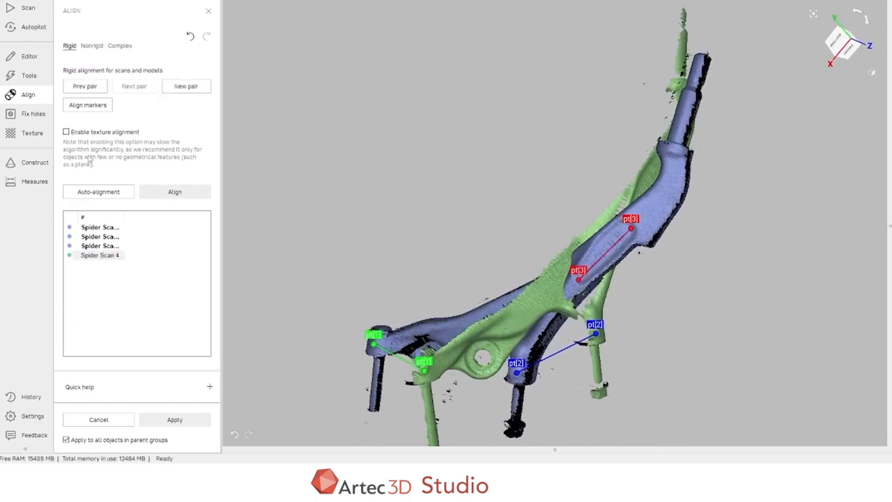
left_click(175, 192)
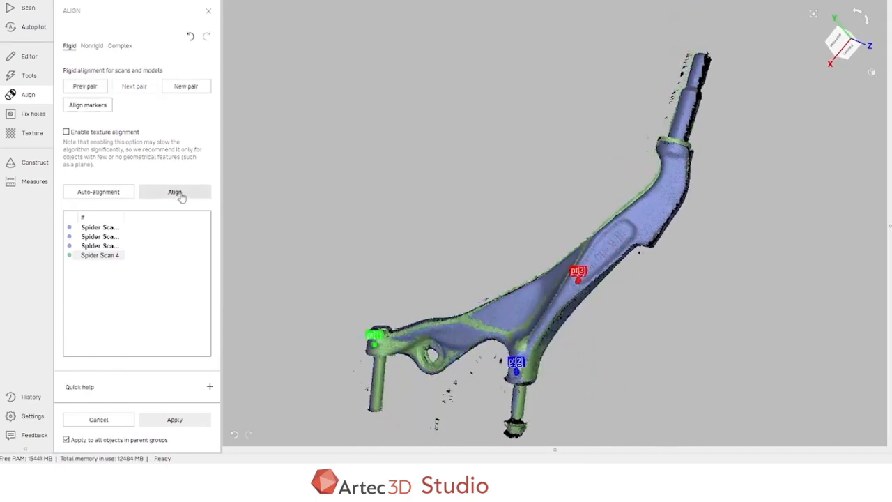
left_click(174, 192)
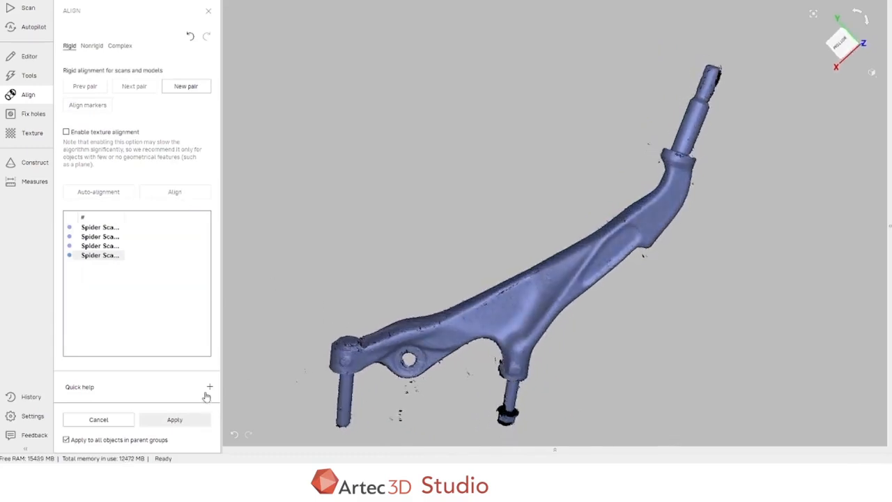
left_click(174, 419)
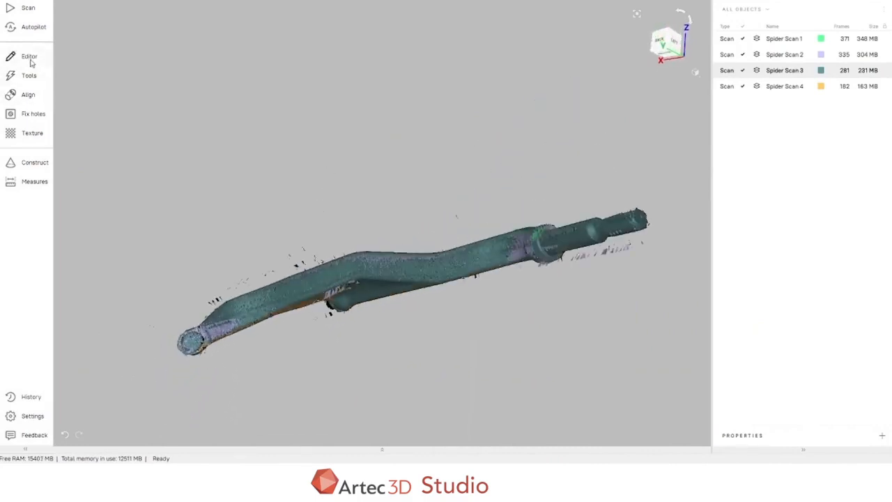
Open the Tools panel showing the Artec Spider registration and fusion steps.
left_click(29, 75)
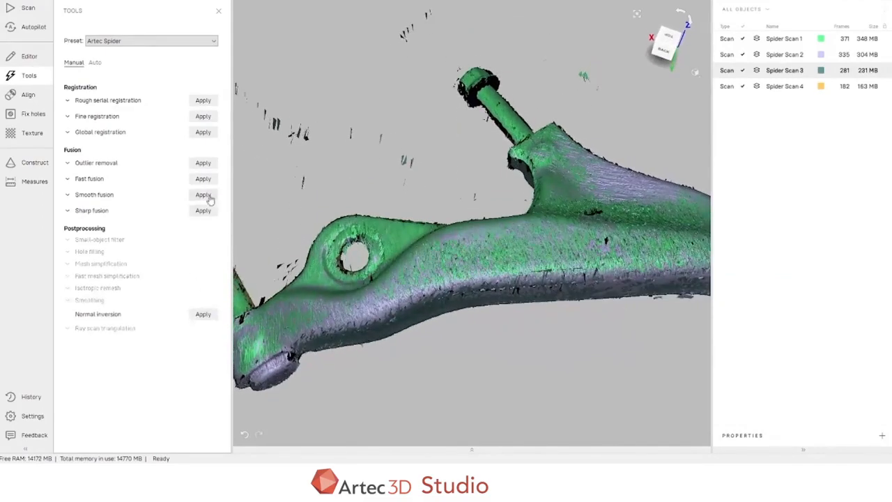
left_click(203, 162)
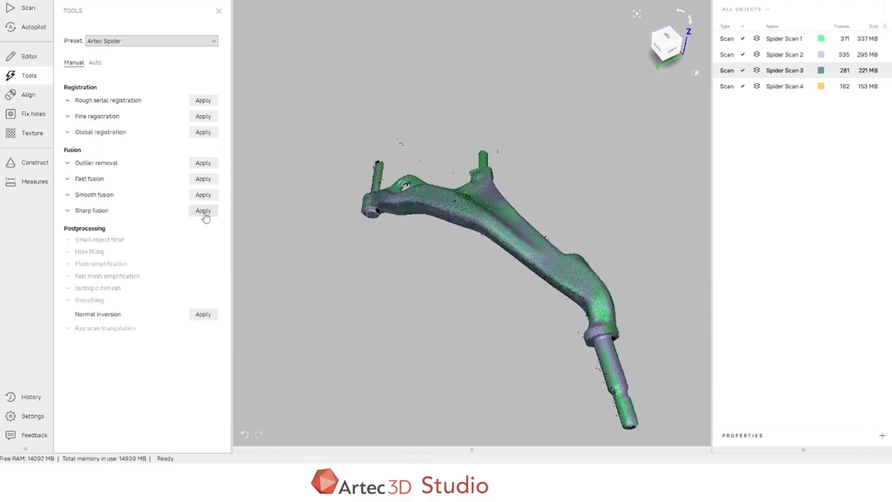
Apply Sharp fusion to the four aligned scans, closing the panel while it runs.
left_click(203, 211)
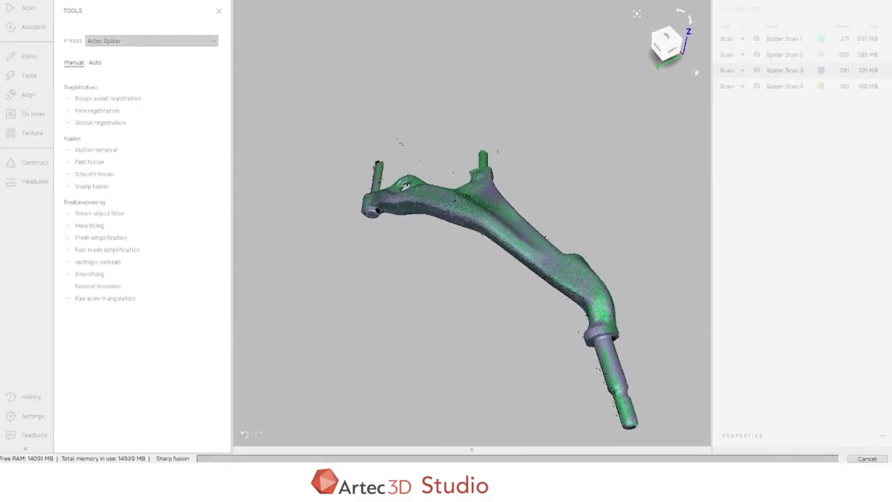
left_click(218, 11)
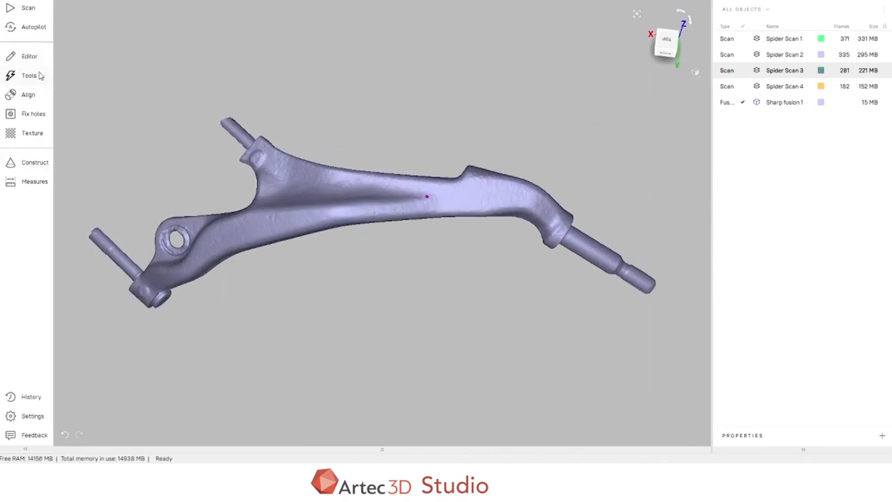
Reopen Tools for postprocessing the fused mesh and rotate the model to inspect it.
left_click(29, 75)
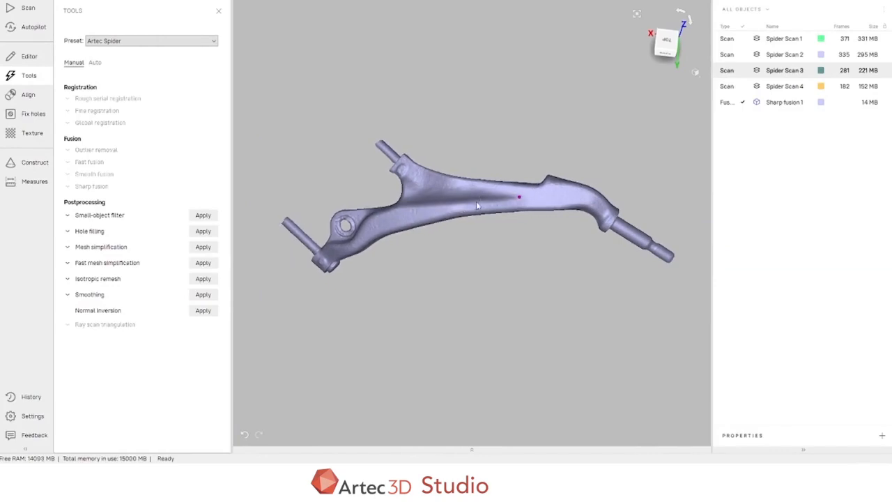
left_click_drag(477, 204, 481, 209)
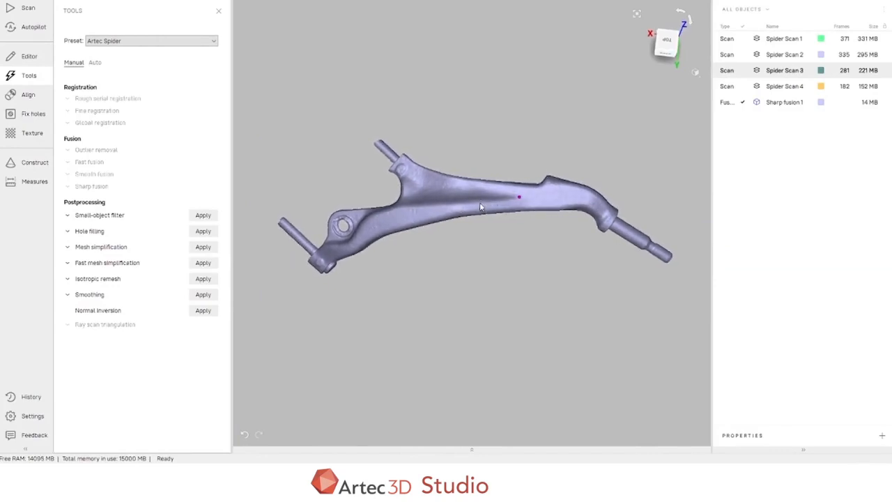
mouse_move(182, 253)
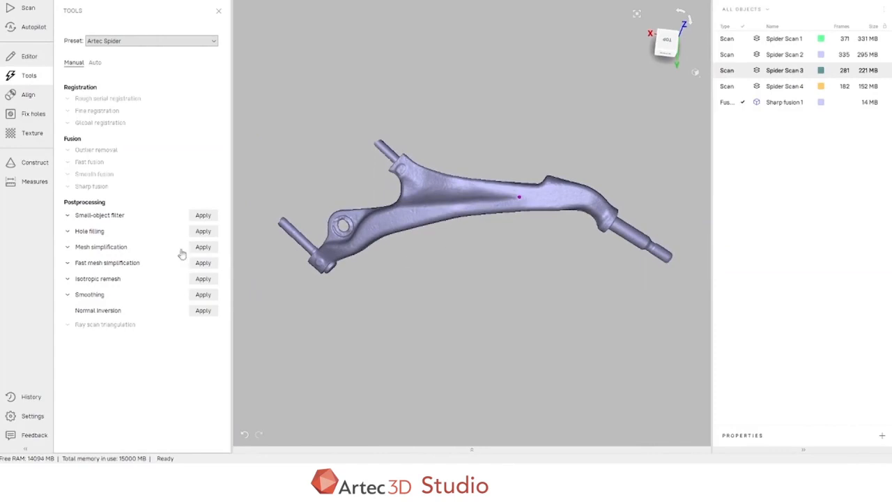
mouse_move(383, 211)
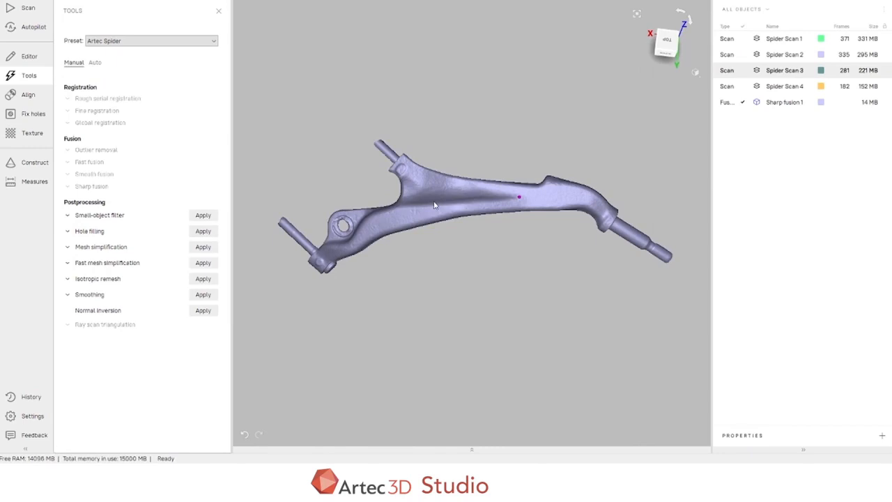
mouse_move(451, 162)
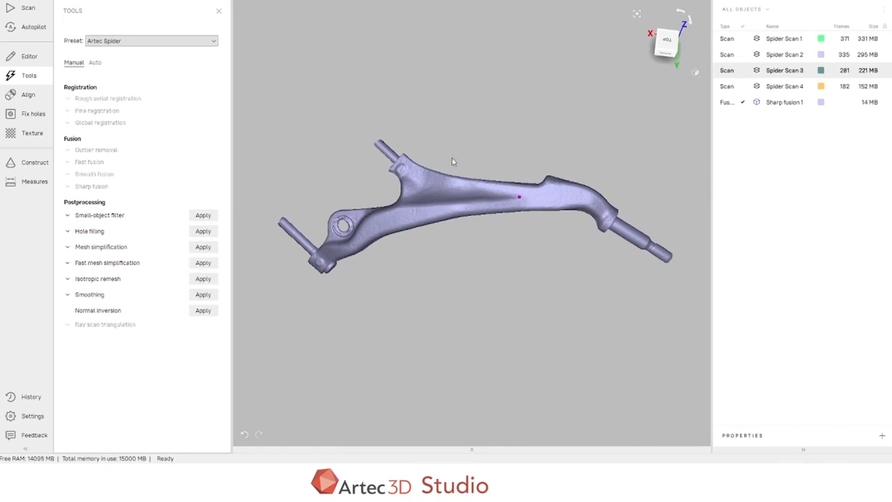
mouse_move(455, 168)
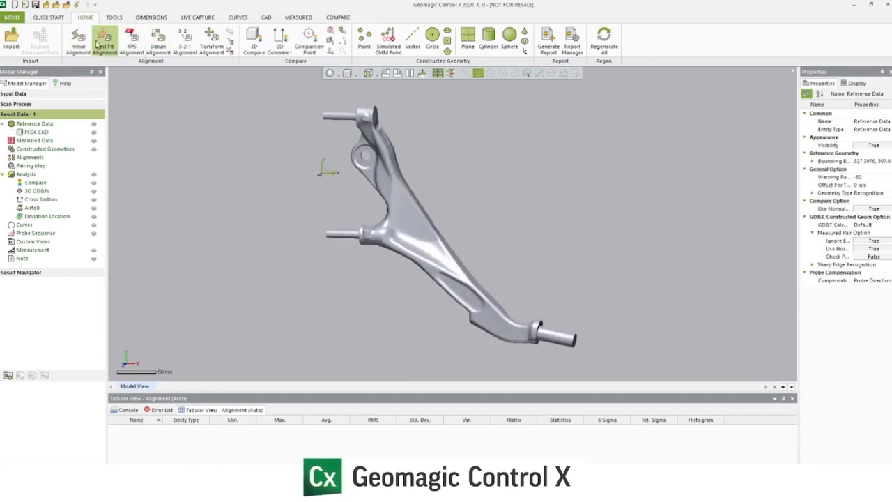
Add a Quick initial alignment and a best-fit alignment of the scan to the CAD.
left_click(78, 41)
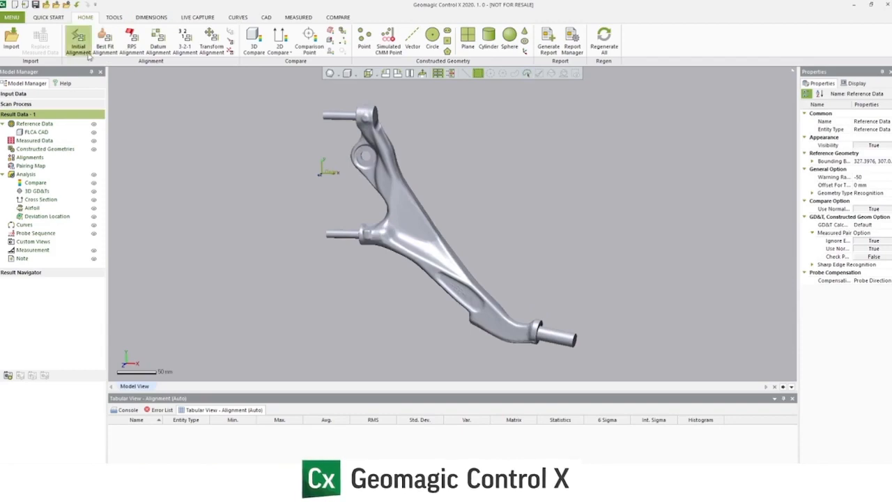
left_click(78, 42)
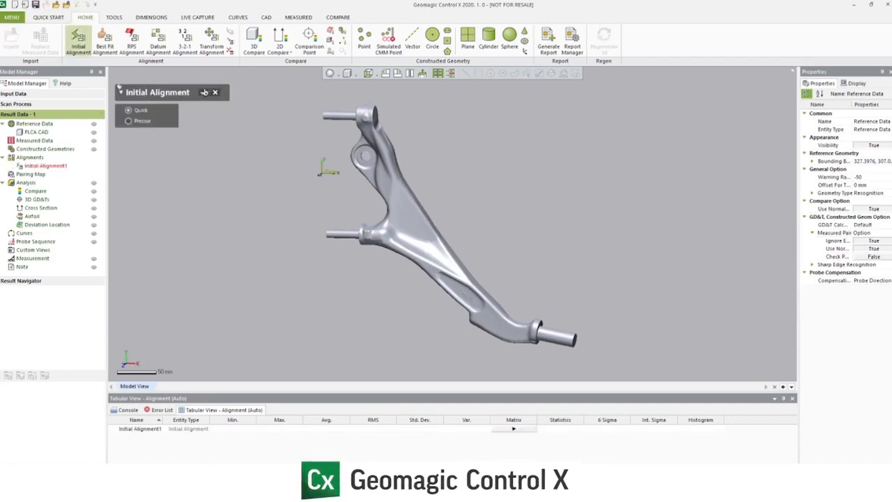
left_click(215, 92)
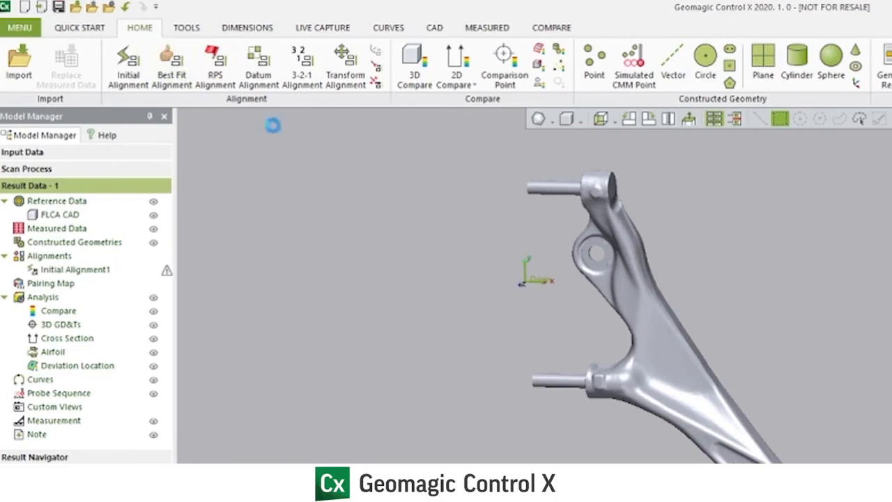
left_click(171, 63)
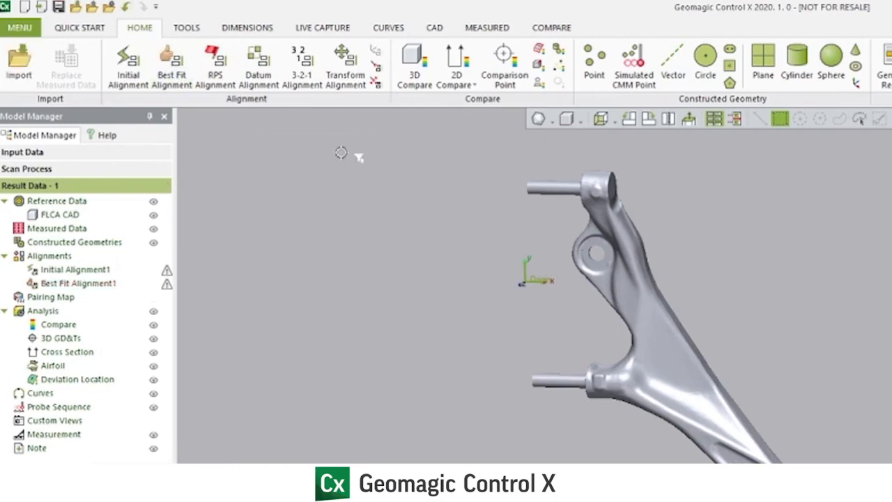
mouse_move(318, 126)
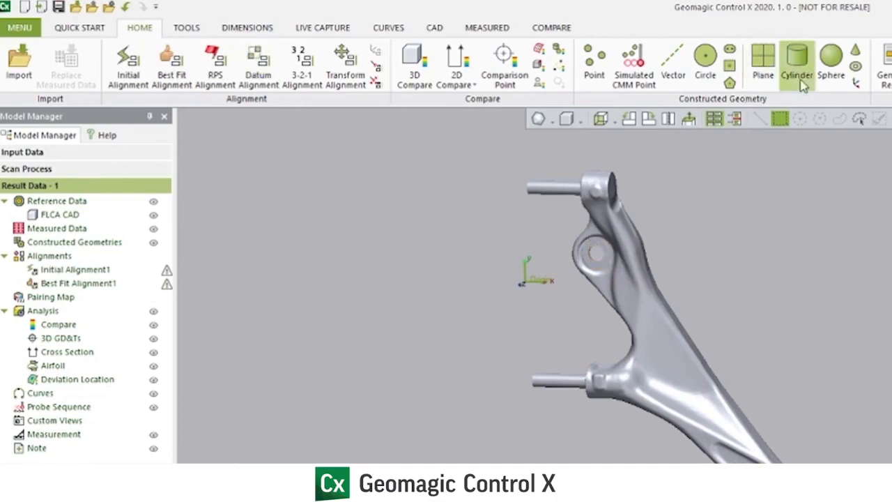
mouse_move(799, 342)
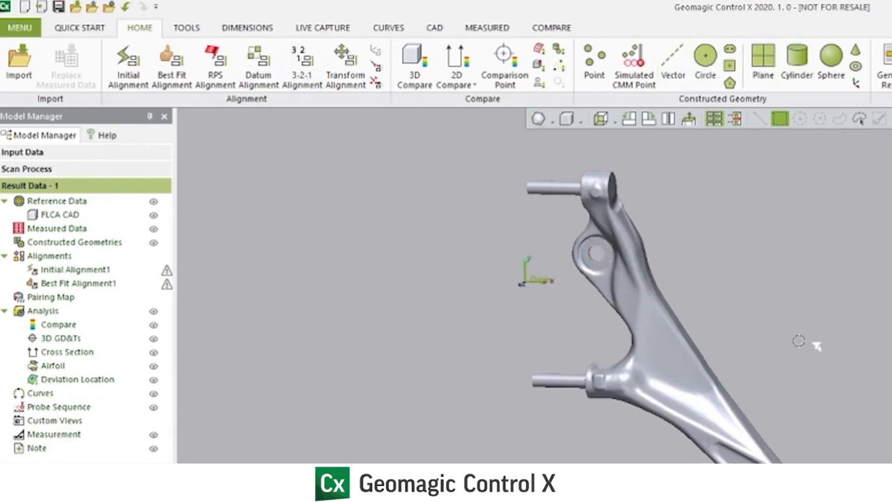
mouse_move(246, 305)
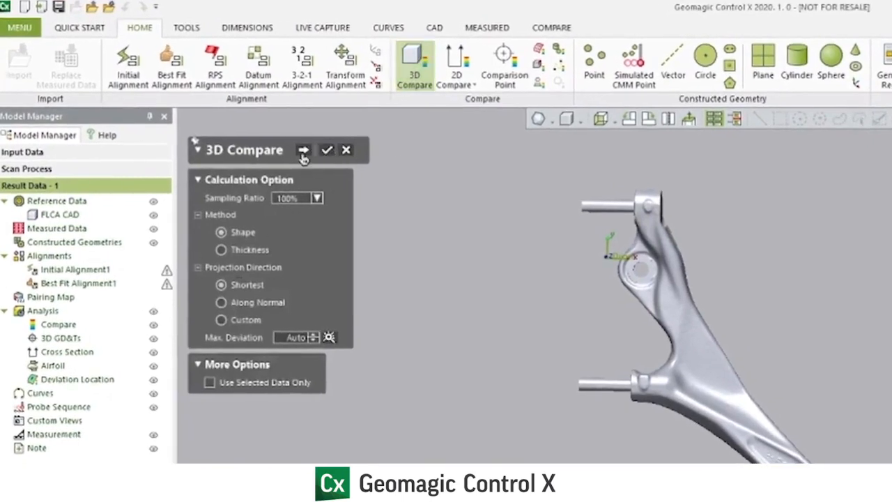
Create 3D Compare1 as a ±2 mm colour map, then switch to the Dimensions tools.
left_click(327, 150)
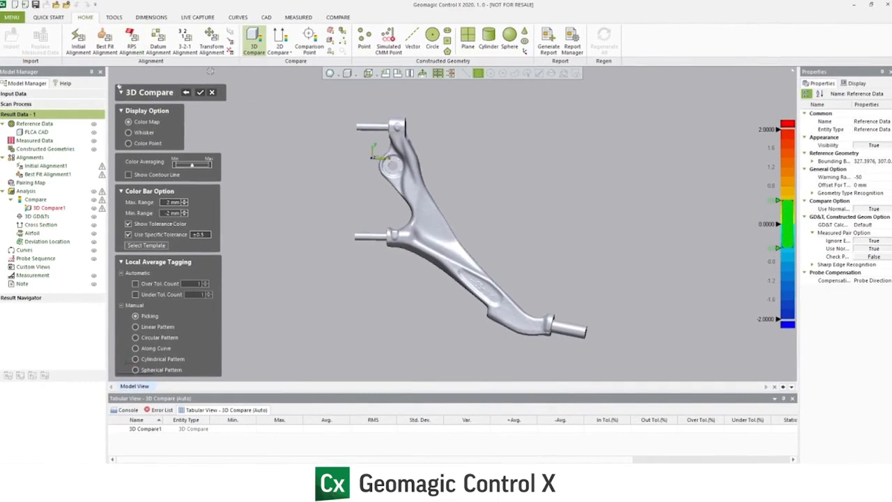
left_click(200, 92)
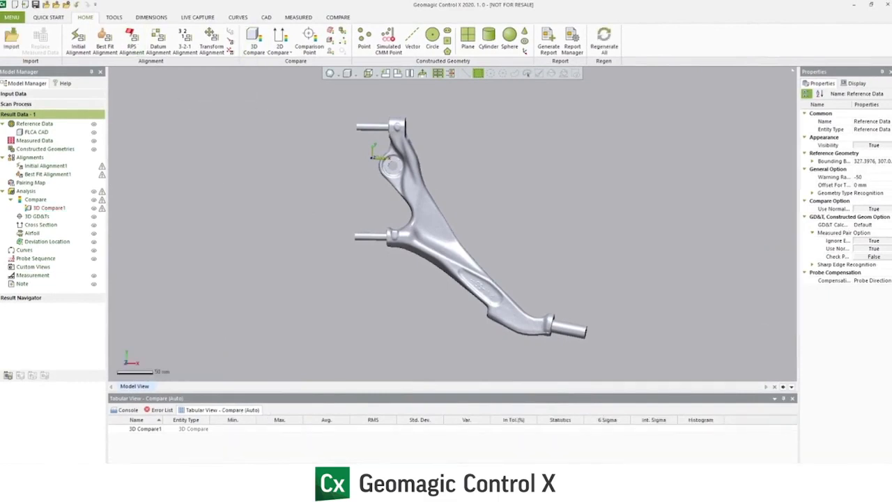
left_click(151, 17)
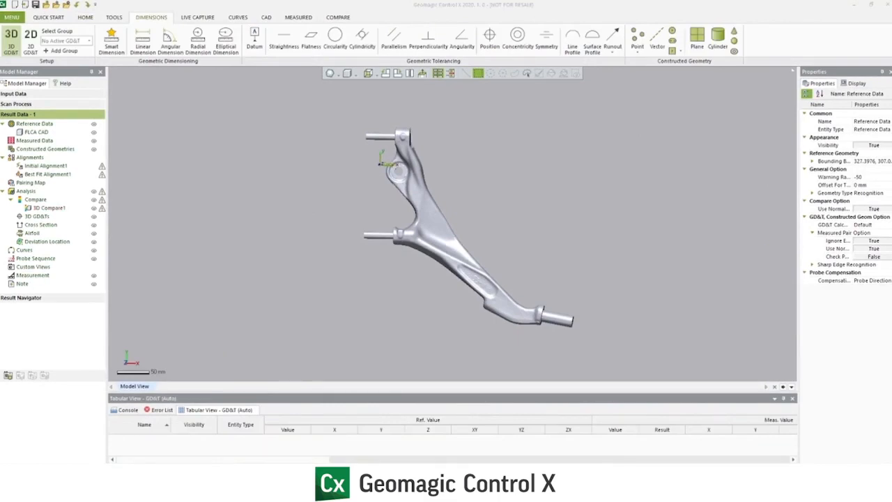
Create Radial Dim.1 and Radial Dim.2, Ø11 ±0.5, on the upper and lower pins.
left_click(198, 39)
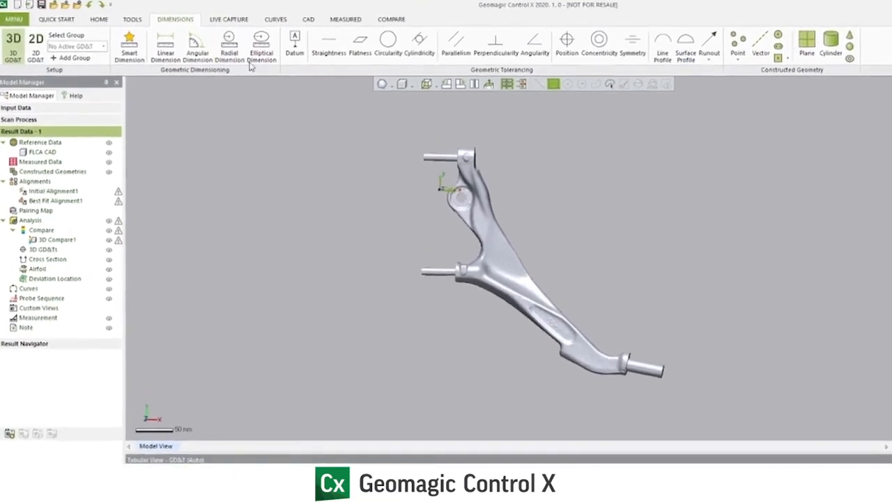
left_click(230, 46)
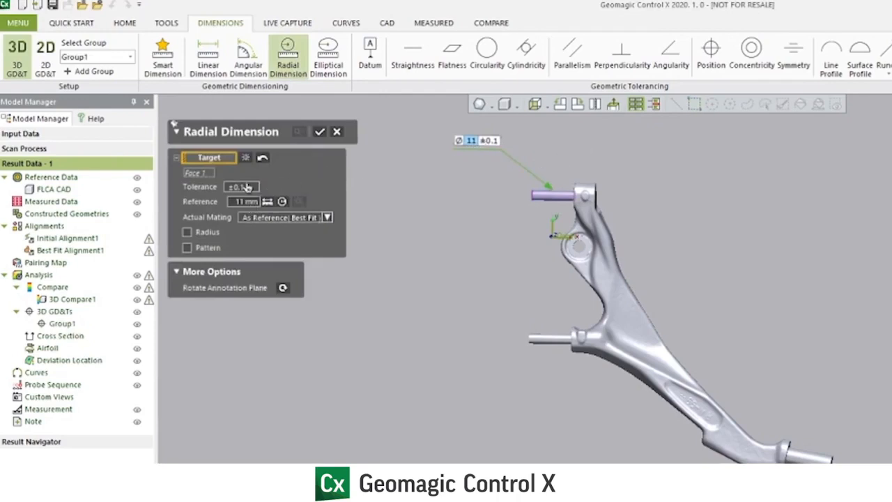
left_click(241, 186)
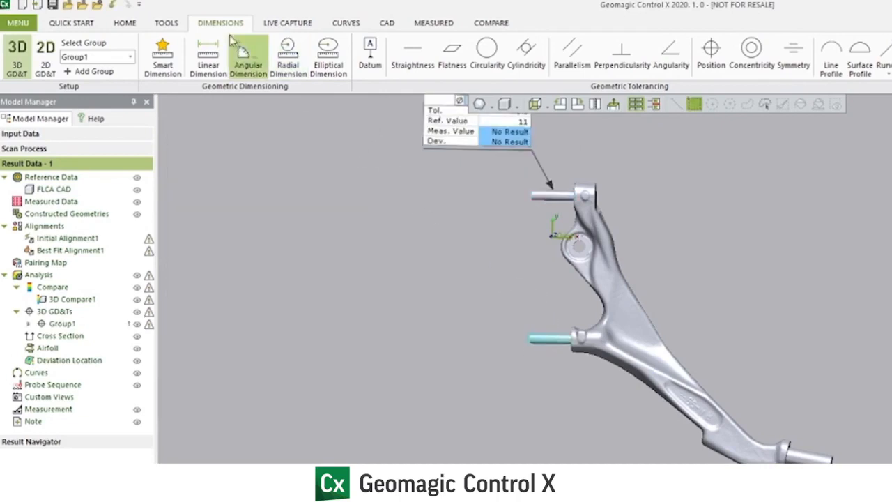
left_click(287, 56)
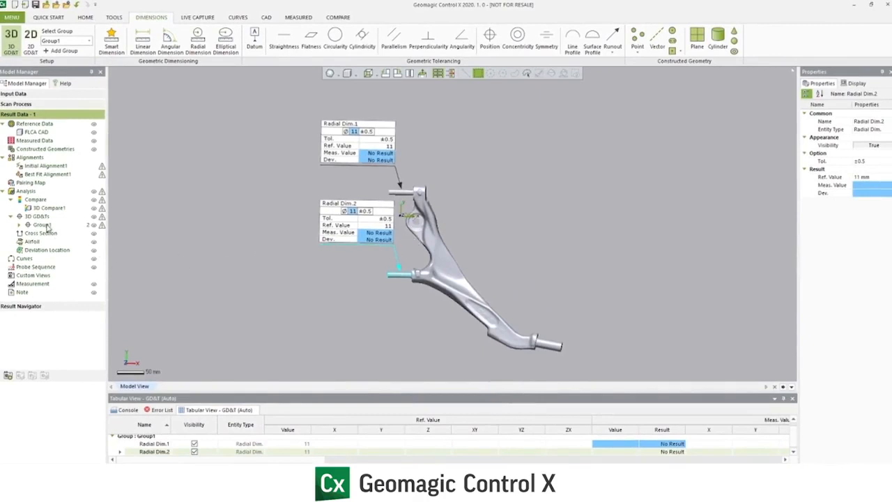
mouse_move(56, 285)
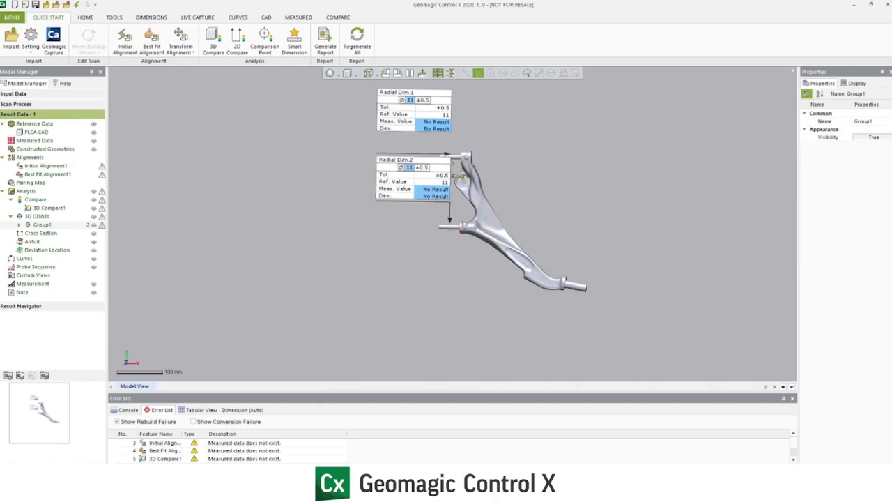
Confirm Radial Dim.3 (Ø13.1428 ±1) on the central bore and add a 0.35 mm circularity callout.
left_click(151, 16)
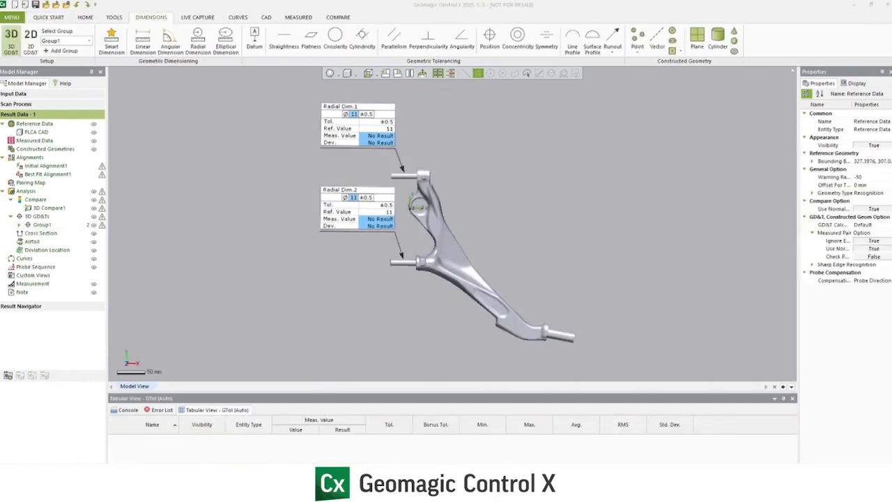
left_click(197, 40)
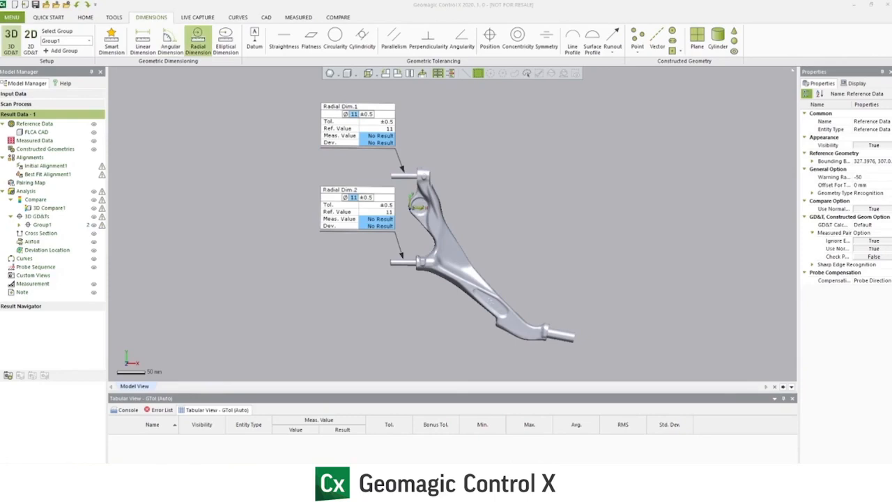
left_click(197, 40)
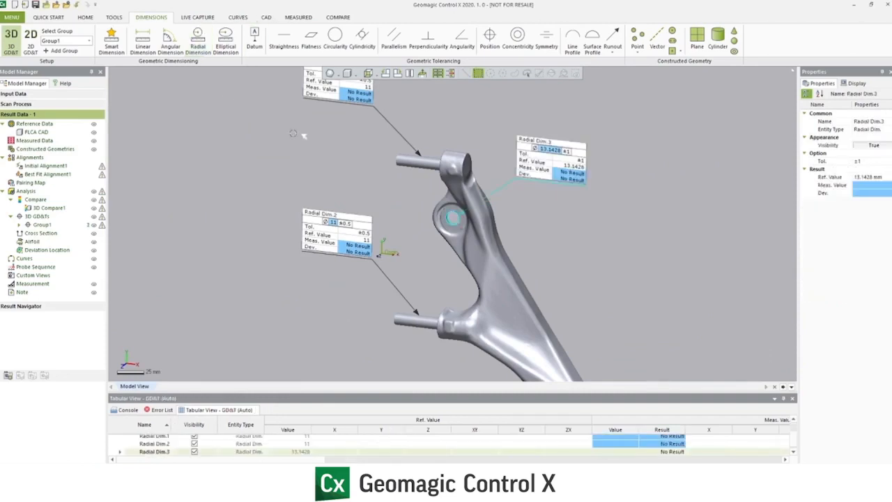
left_click(334, 38)
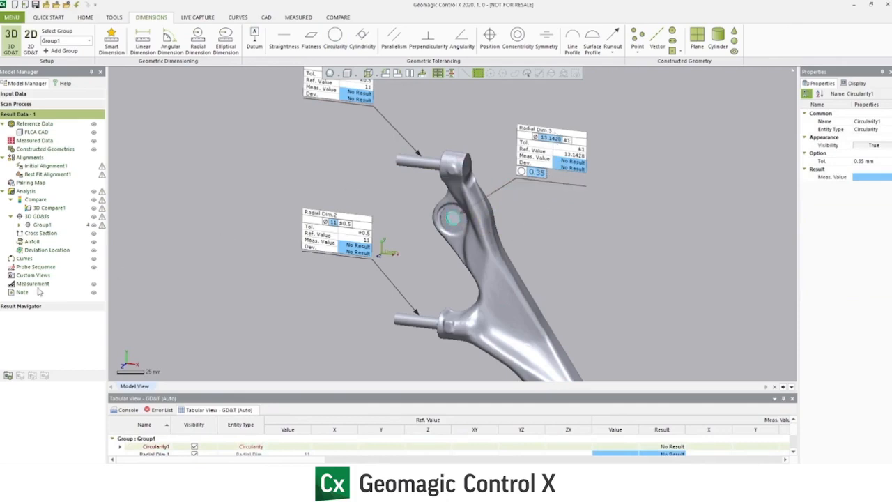
left_click(85, 16)
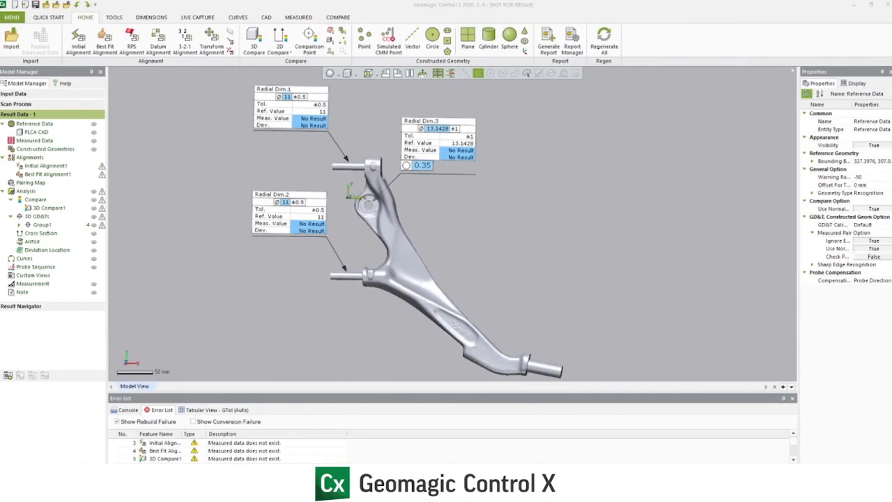
mouse_move(418, 235)
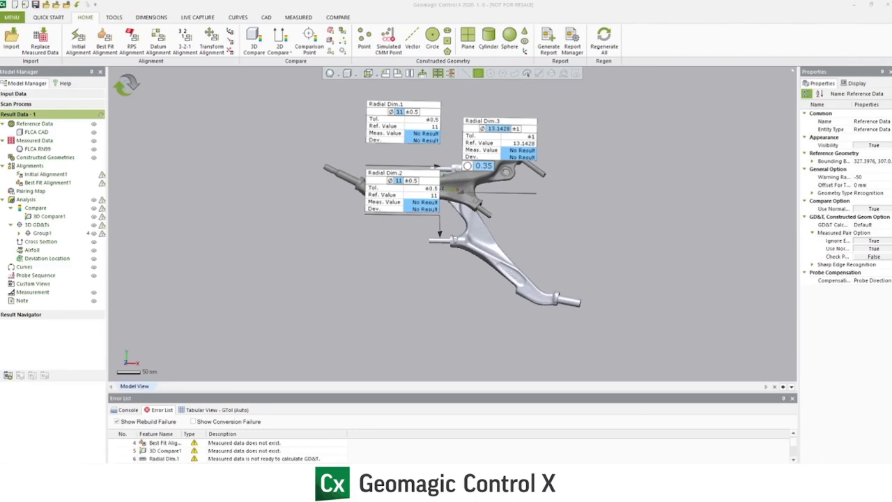
Regenerate all analyses against the imported FLCA RN99 scan.
left_click(603, 40)
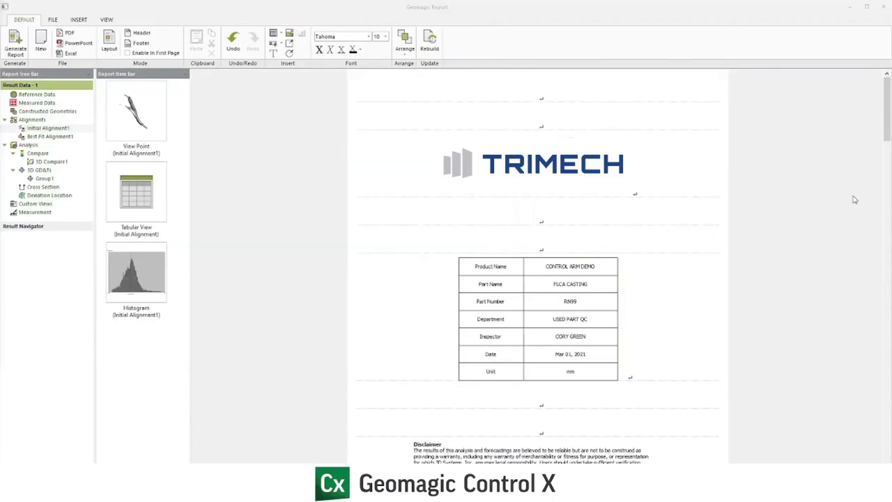
mouse_move(836, 249)
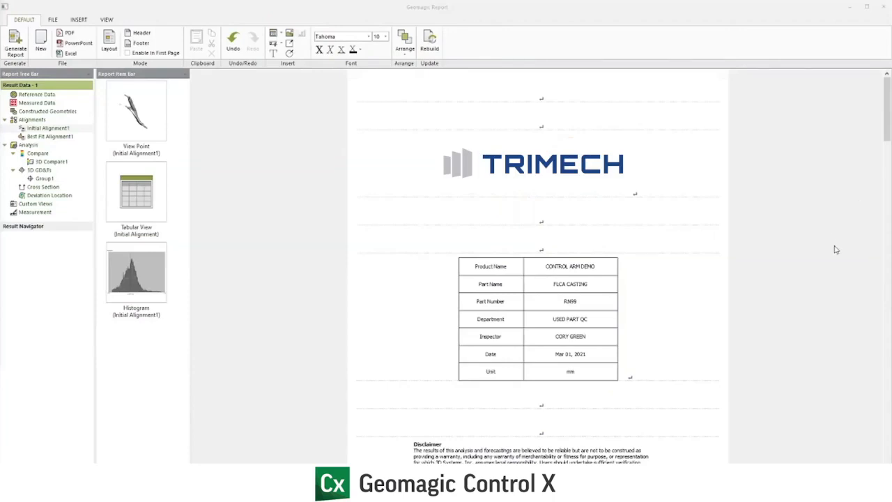
mouse_move(543, 319)
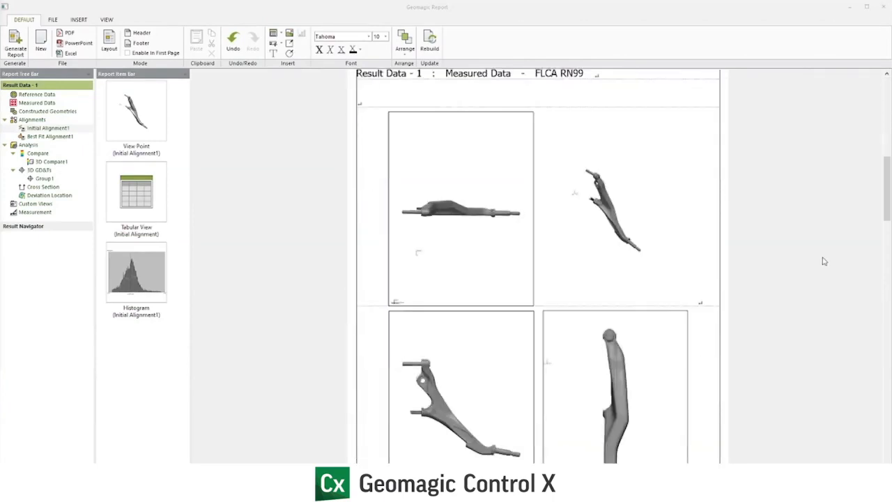
Review the report pages and save the report as a PDF on the Desktop.
scroll("down", 3)
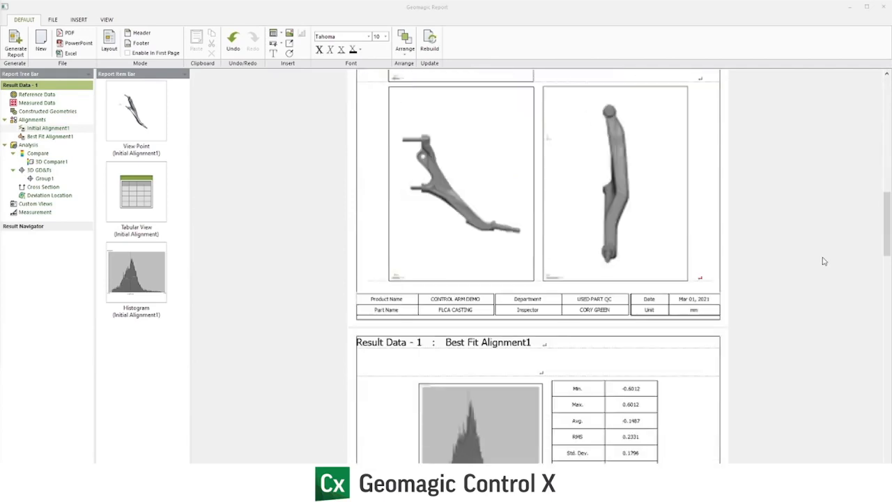
scroll("down", 3)
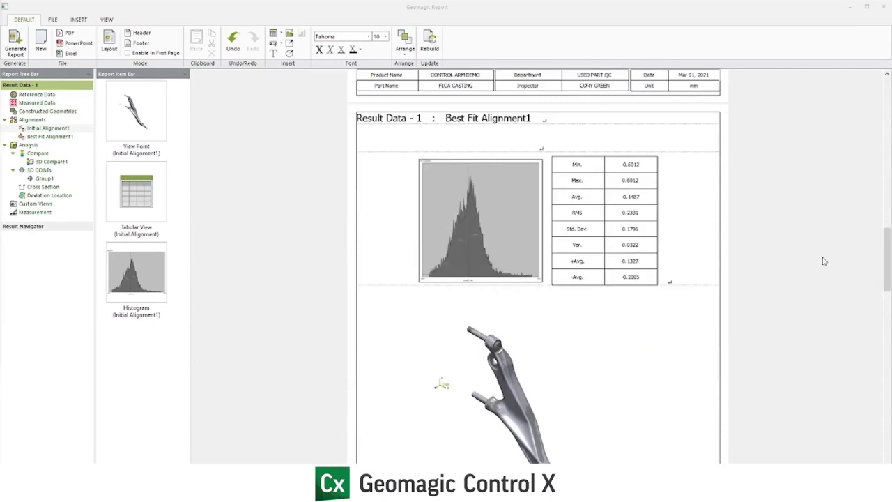
mouse_move(829, 263)
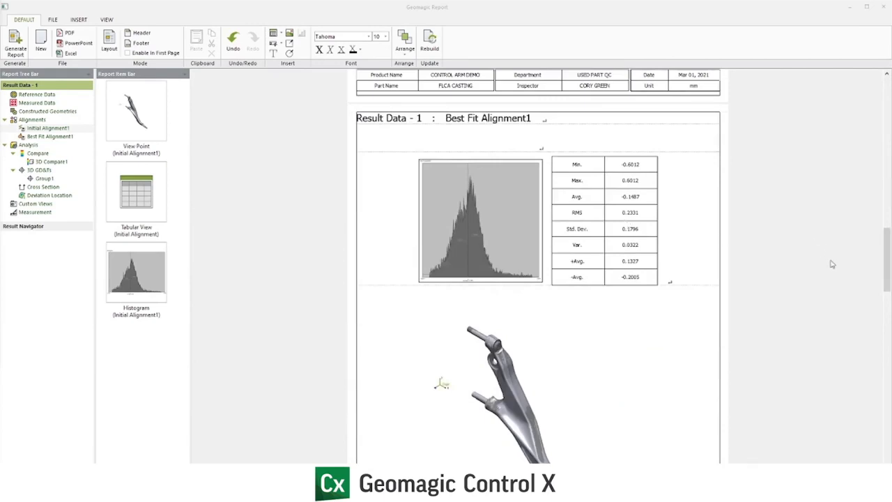
scroll("down", 3)
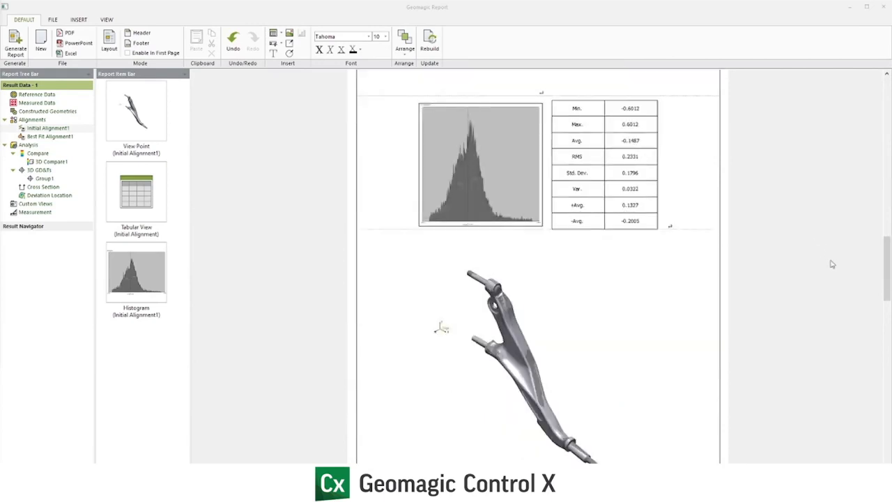
scroll("down", 3)
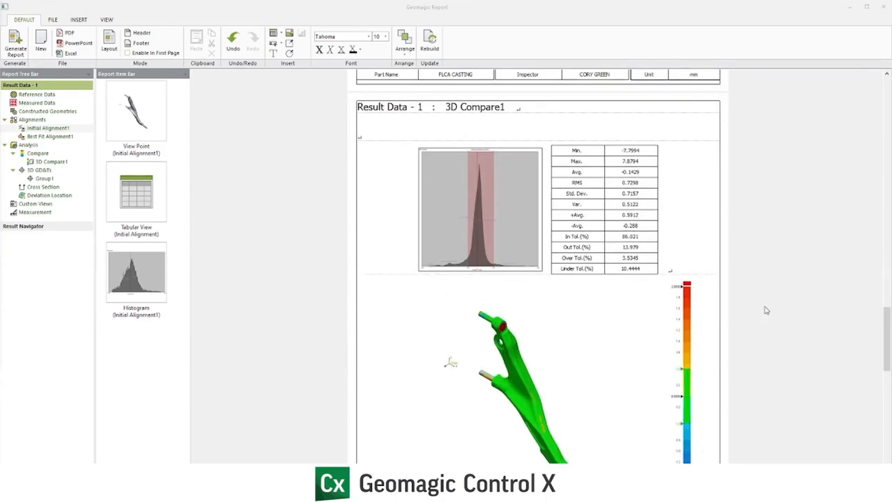
scroll("down", 3)
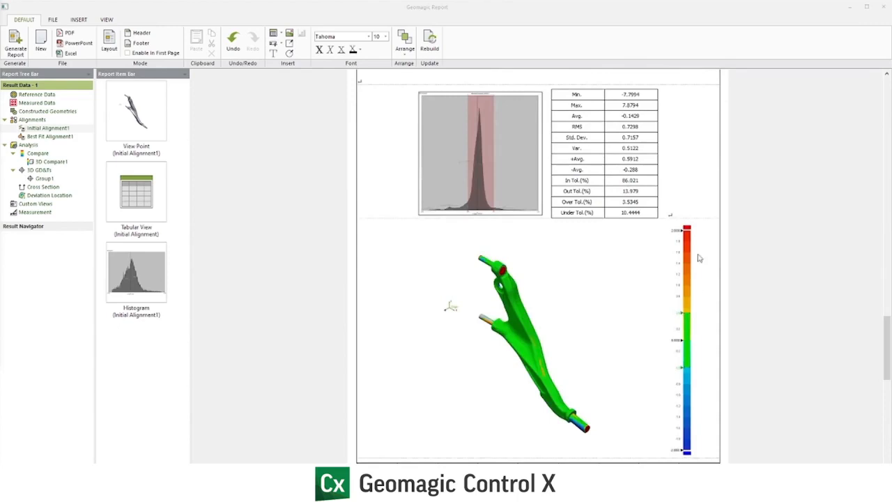
mouse_move(690, 299)
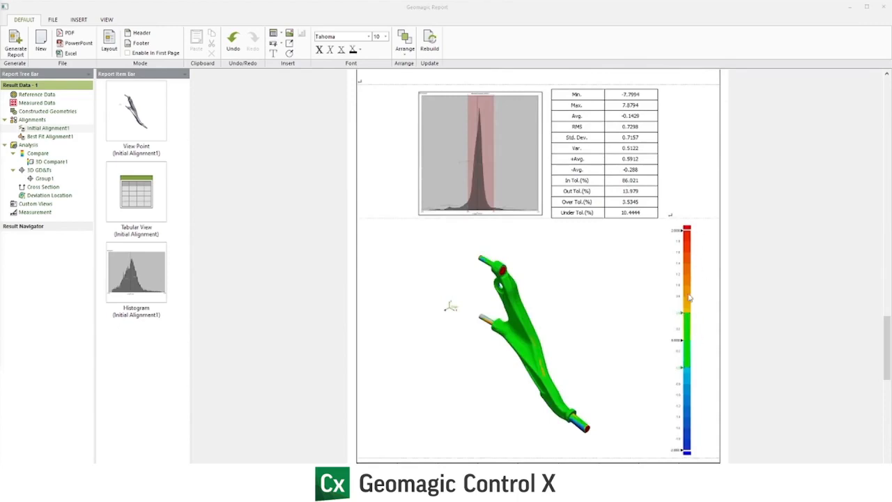
mouse_move(684, 155)
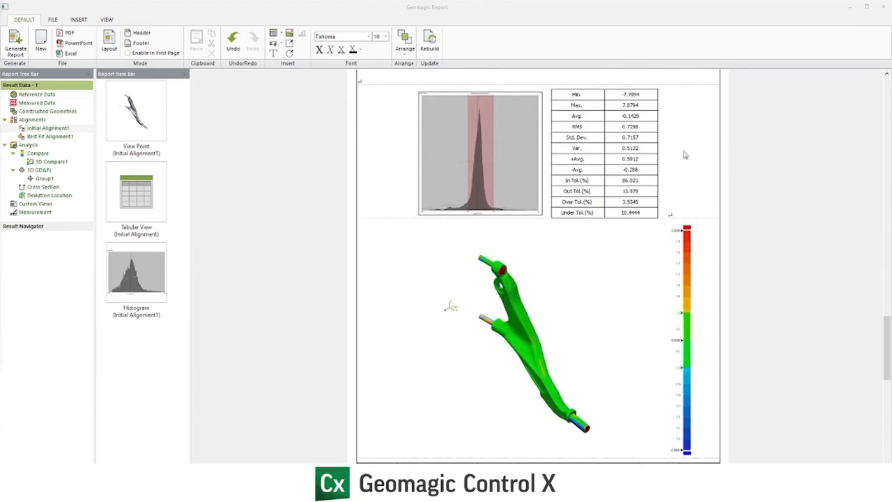
scroll("down", 3)
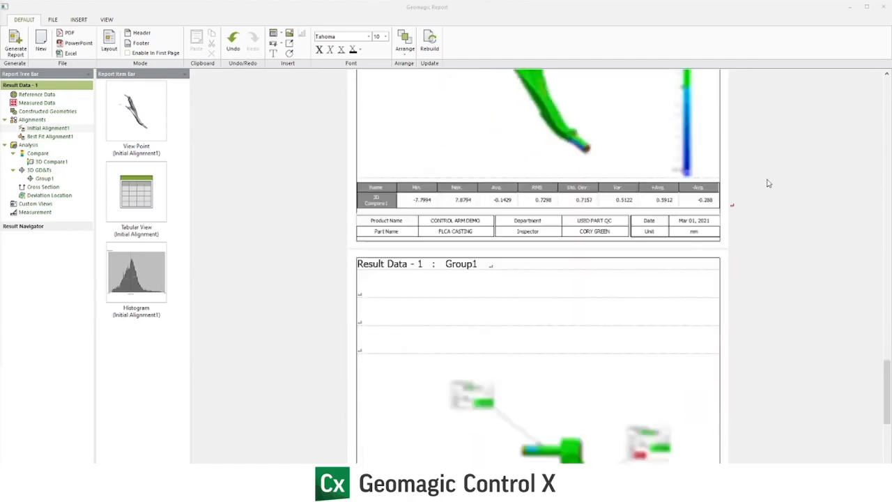
scroll("down", 3)
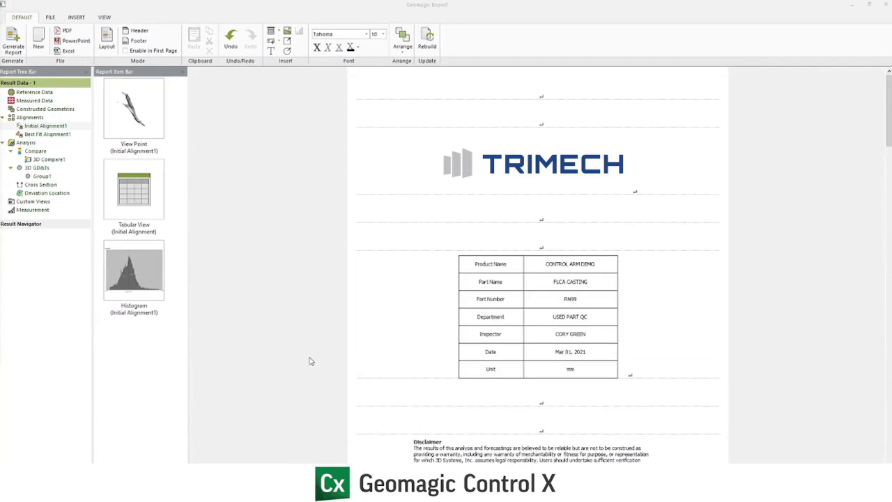
mouse_move(85, 36)
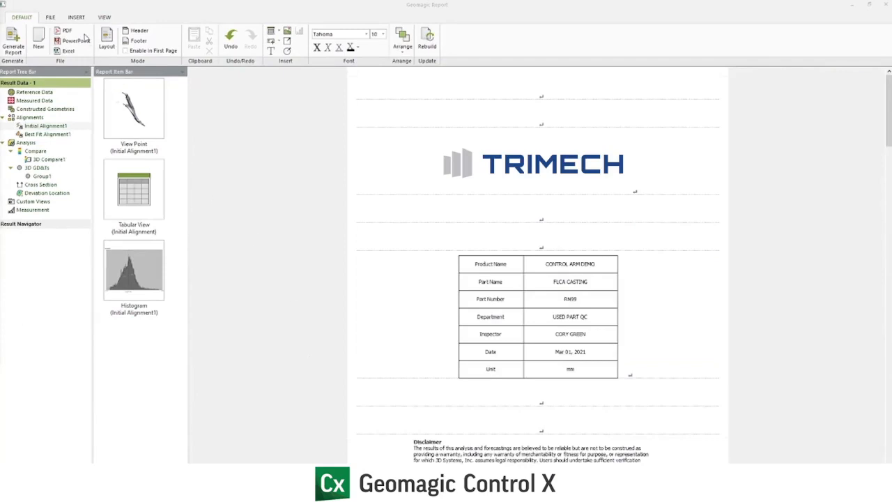
left_click(67, 31)
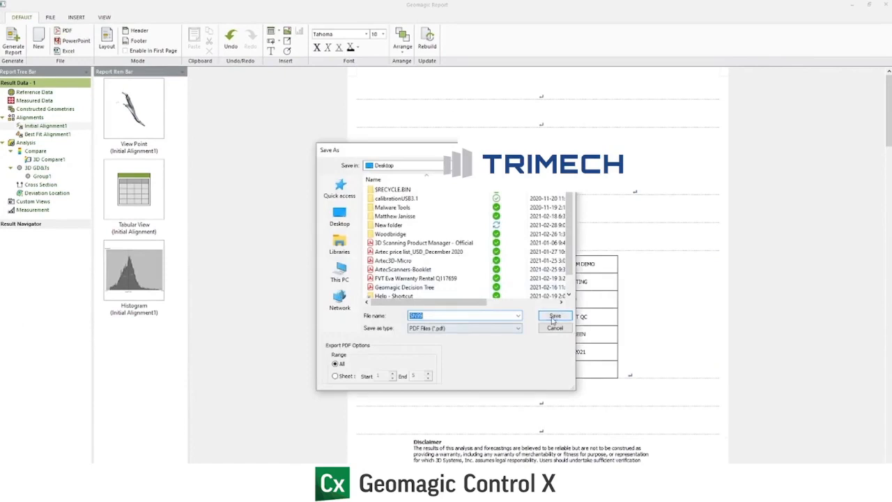
left_click(555, 316)
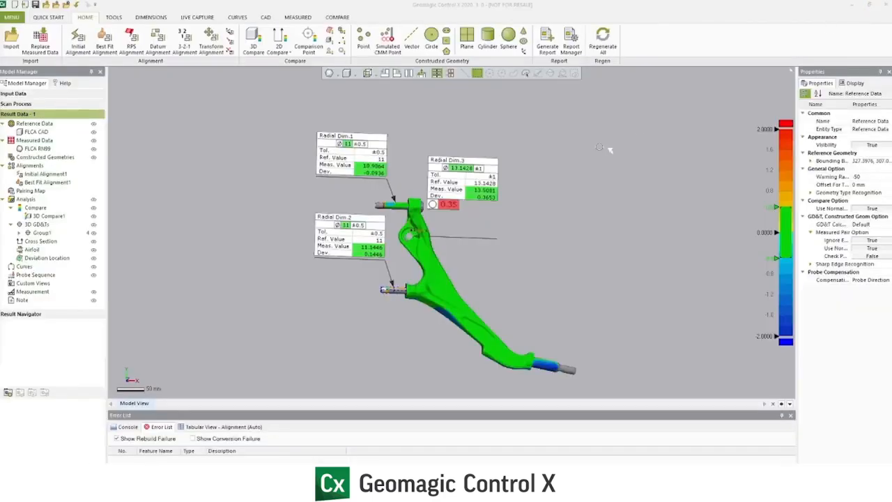
mouse_move(608, 154)
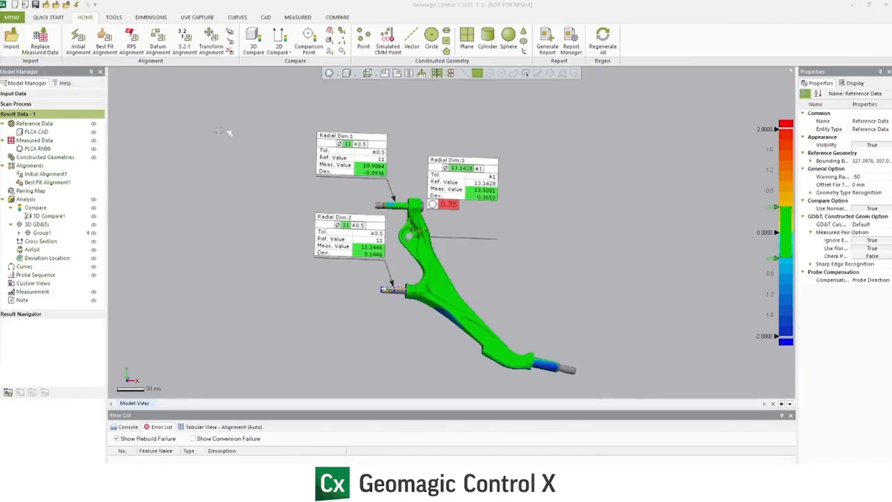
mouse_move(532, 158)
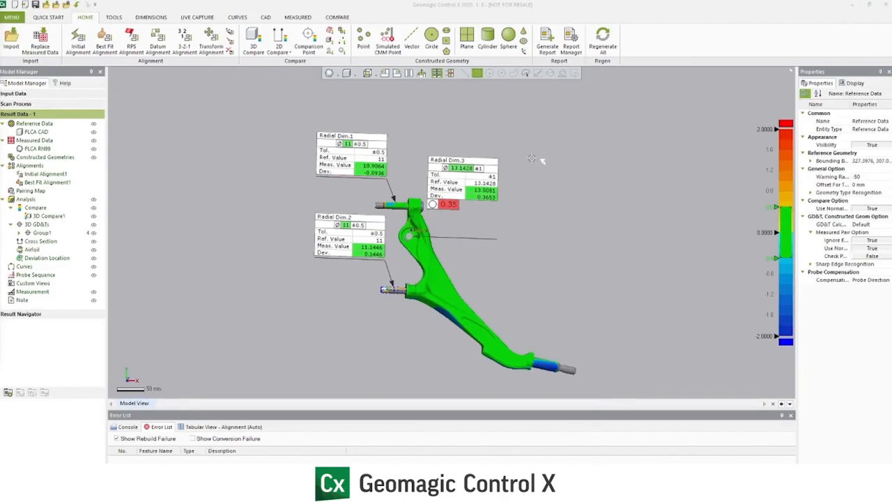
mouse_move(531, 290)
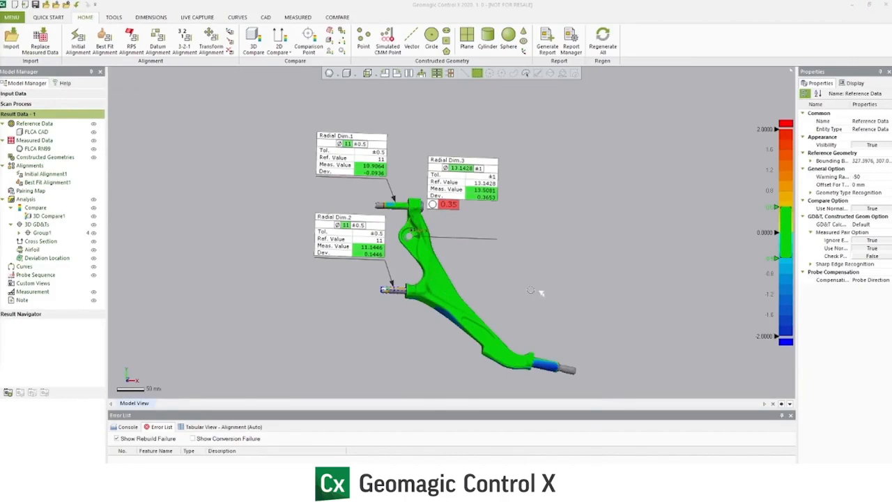
mouse_move(574, 303)
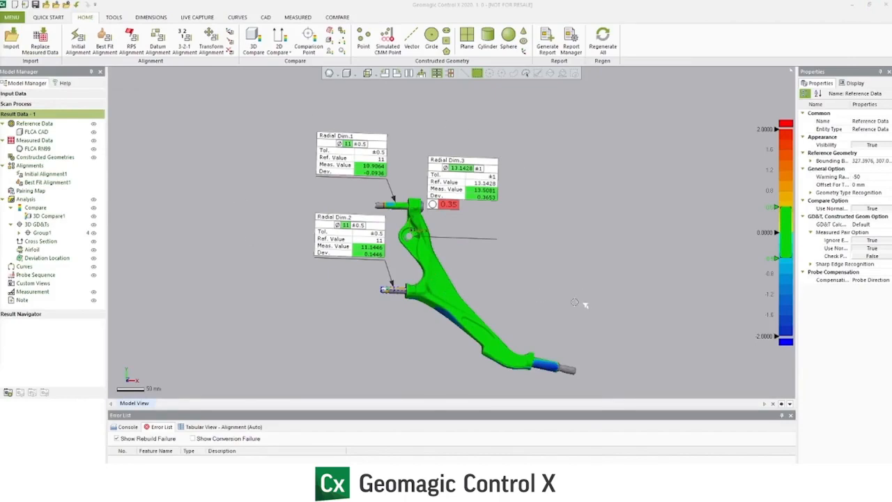